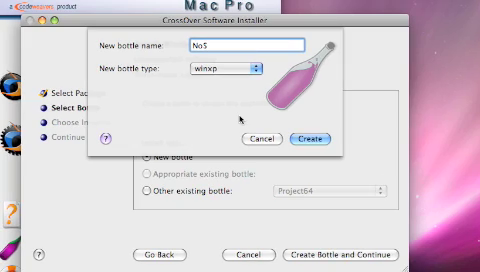
# Name the new bottle No$GBA, keeping the winxp bottle type
pyautogui.write('GBA')
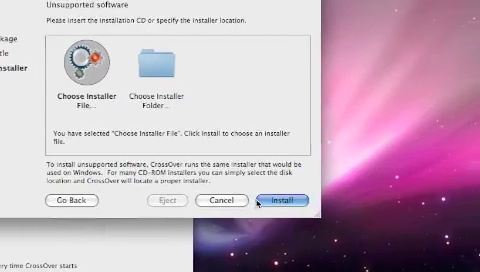
# Bring up the file chooser to locate the emulator's Windows installer
pyautogui.click(76, 78)
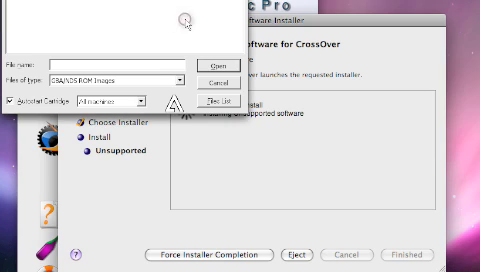
pyautogui.moveTo(144, 18)
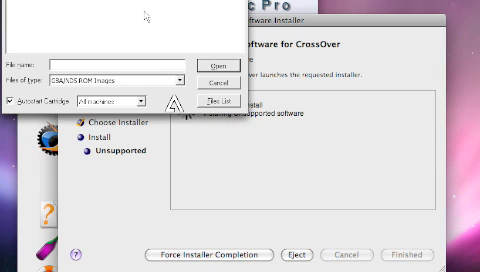